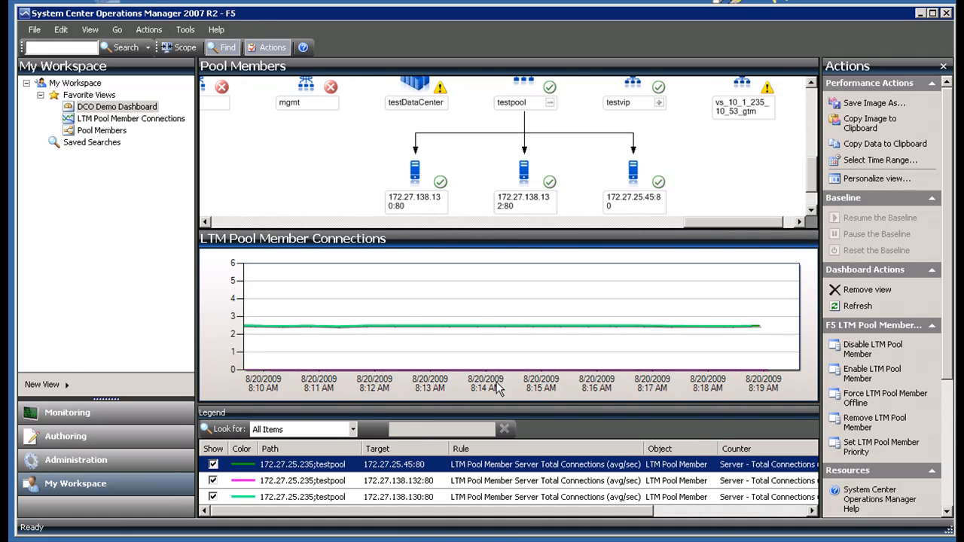
mouse_move(344, 491)
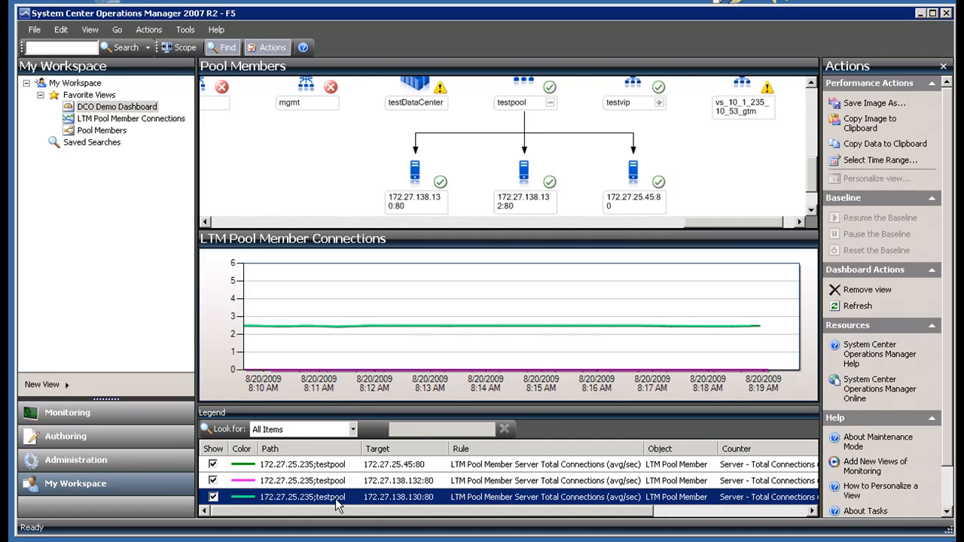
Stop the request loop in the VM console's command prompt, returning to the Debug folder prompt.
click(302, 496)
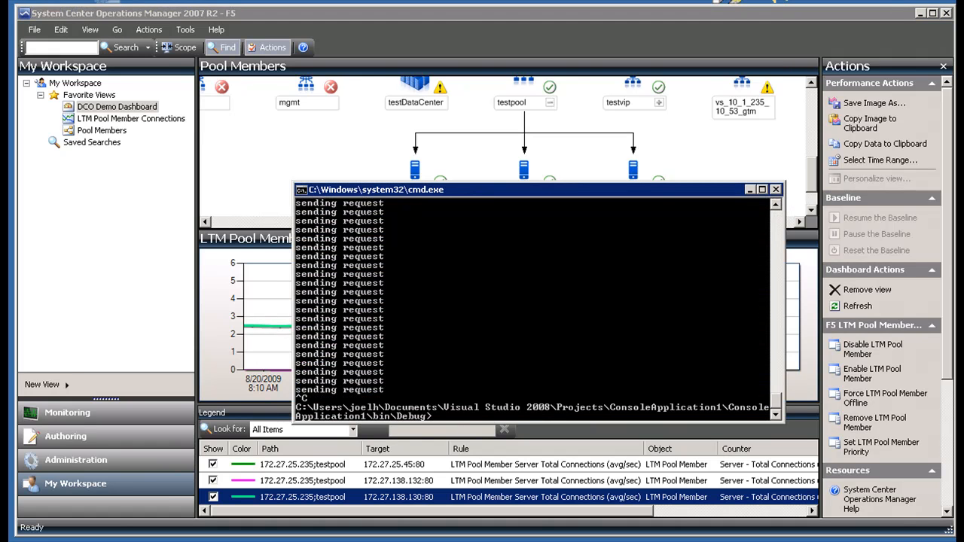
Restart the request sender with 'ConsoleApplication1.exe 20' at the command prompt.
text(ConsoleApplication1.exe 20)
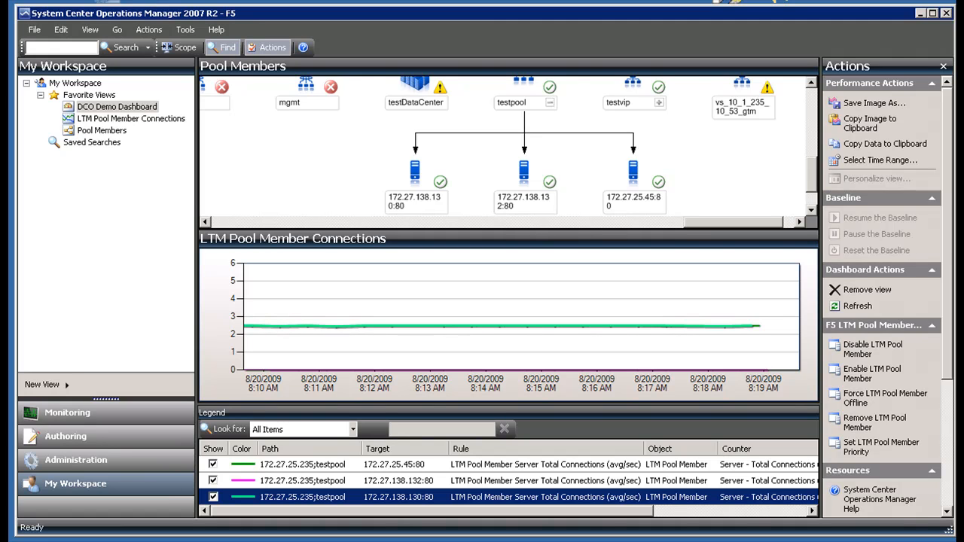
mouse_move(462, 345)
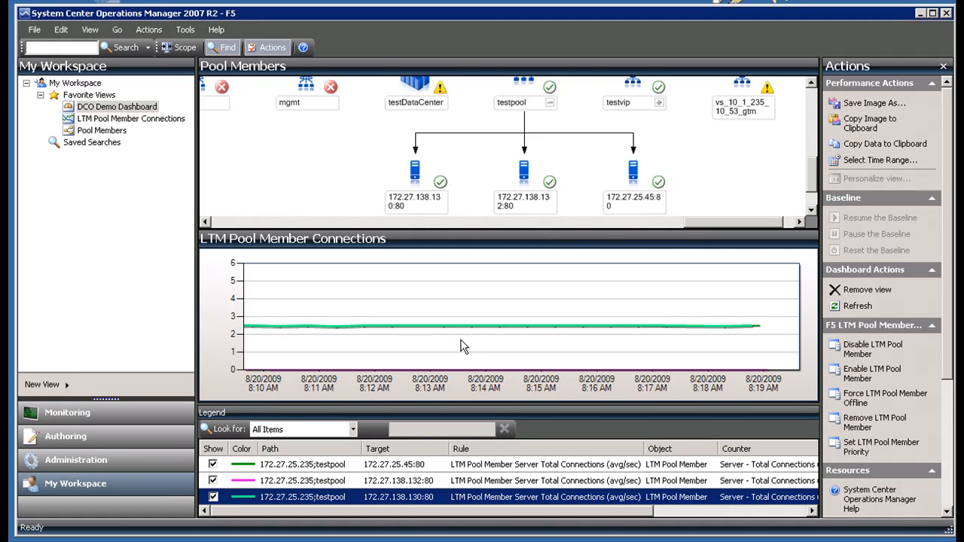